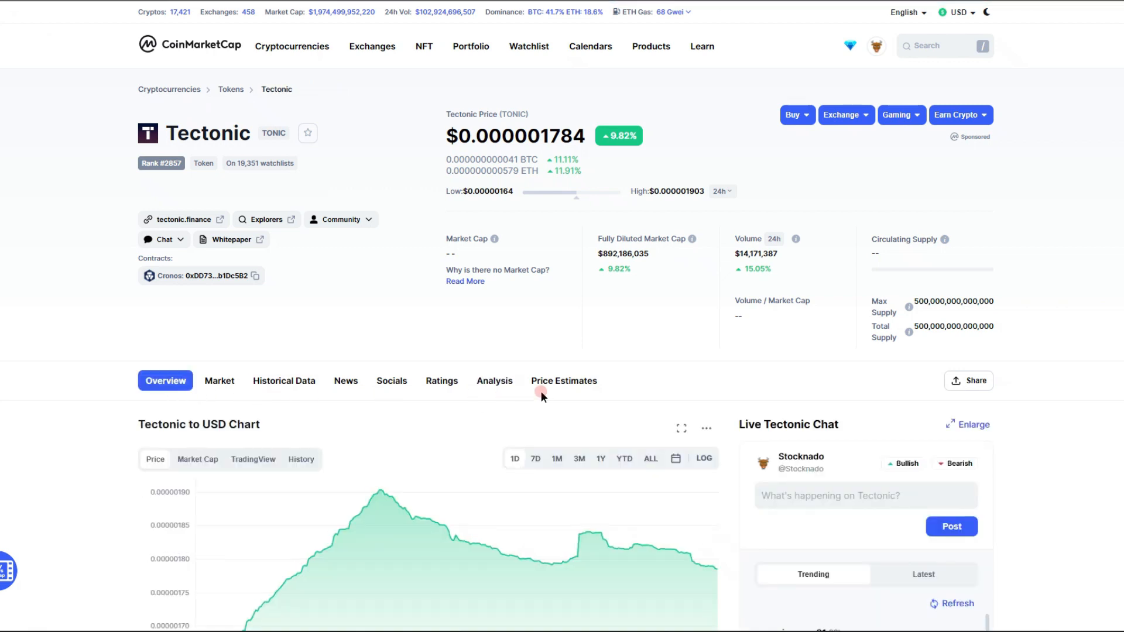
Show Tectonic's Markets table listing spot pairs on Crypto.com Exchange, VVS Finance and Hotbit
{"action": "scroll", "scroll_direction": "down", "scroll_amount": 3}
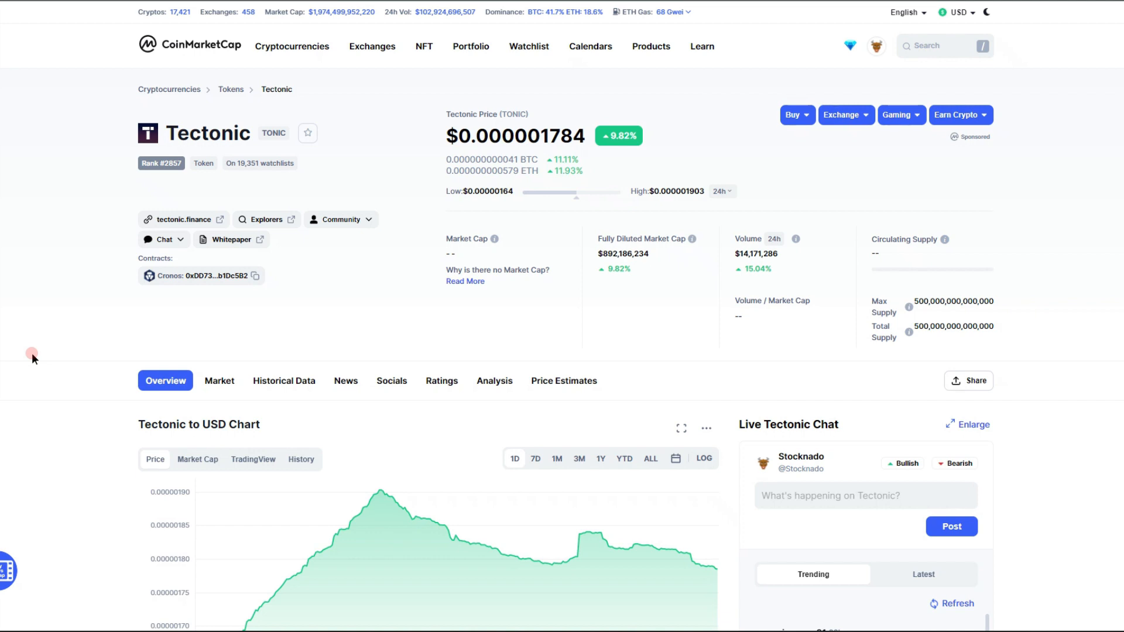
{"action": "mouse_move", "coordinate": [33, 299]}
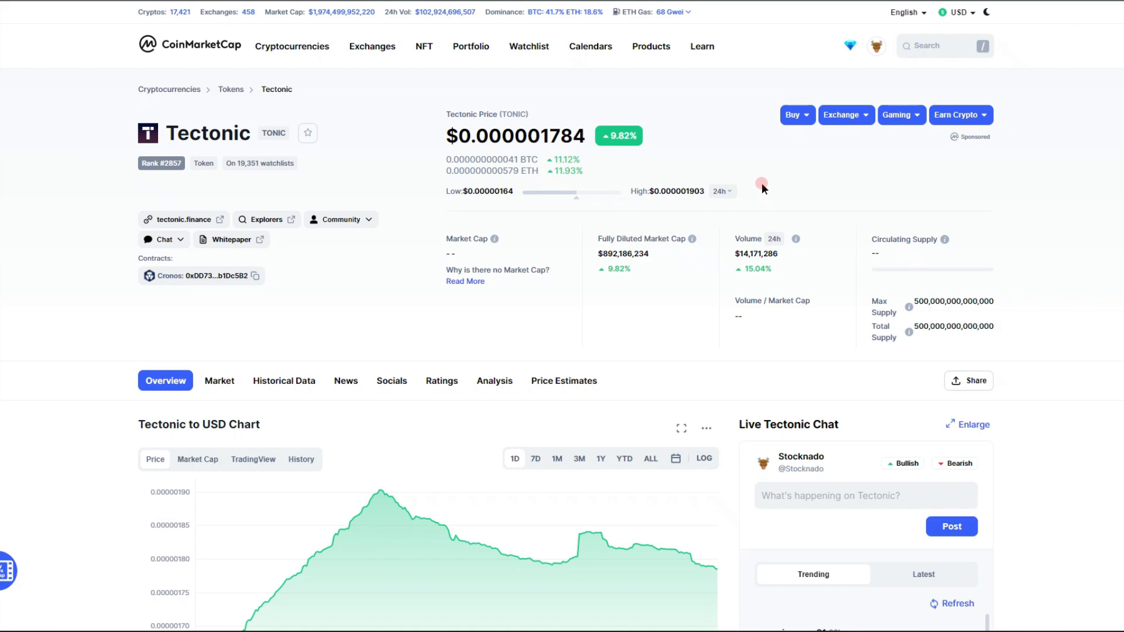
{"action": "scroll", "scroll_direction": "down", "scroll_amount": 3}
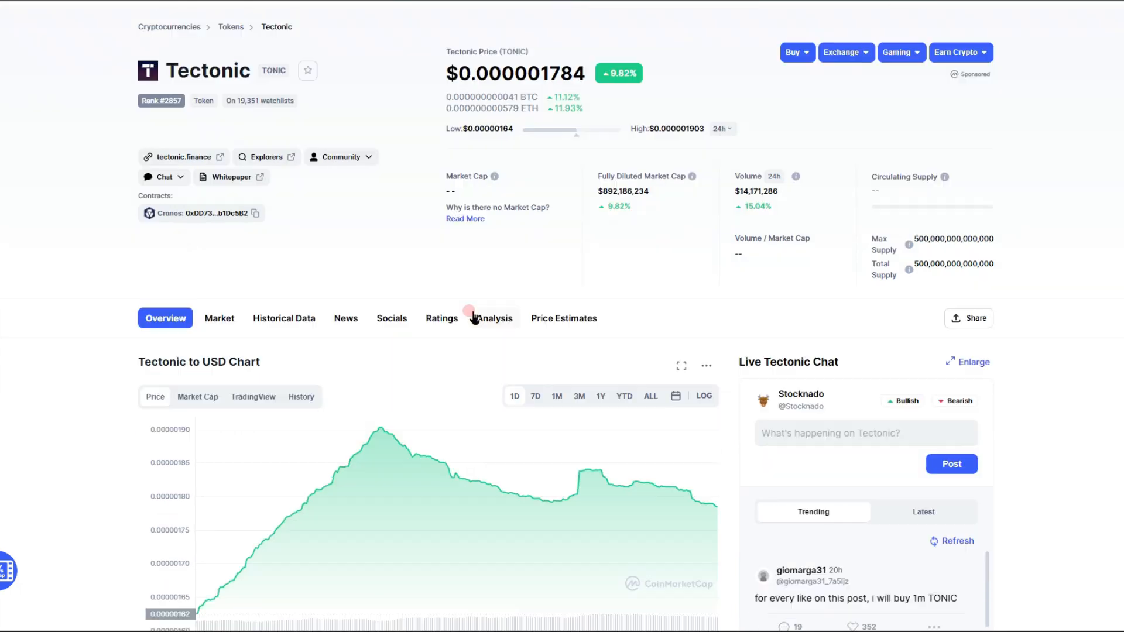
{"action": "left_click", "coordinate": [219, 319]}
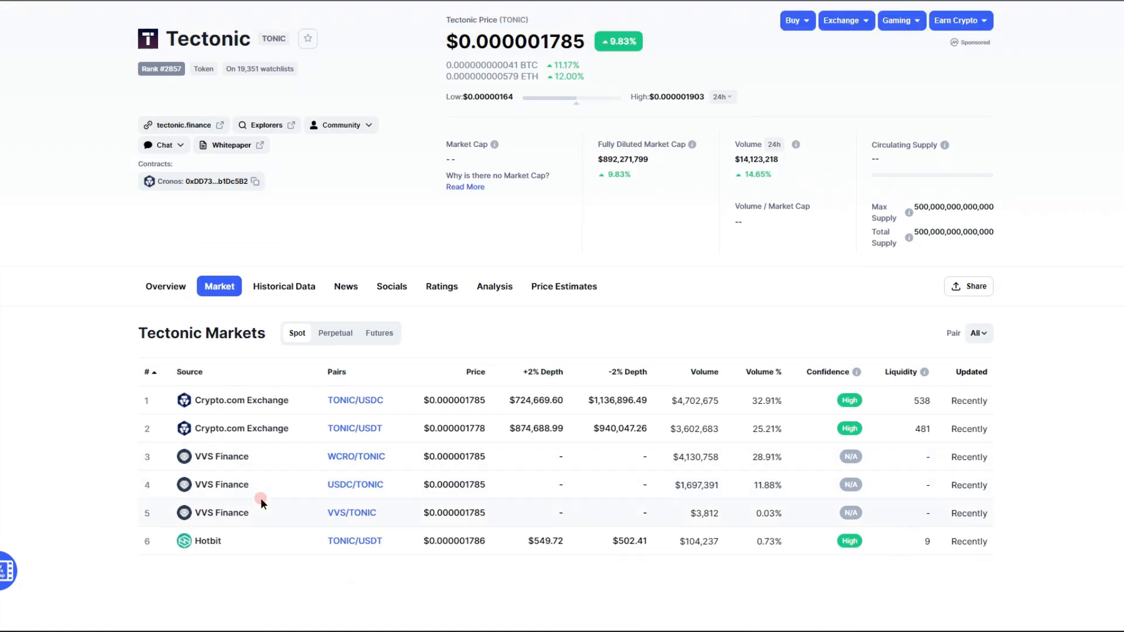
{"action": "scroll", "scroll_direction": "up", "scroll_amount": 3}
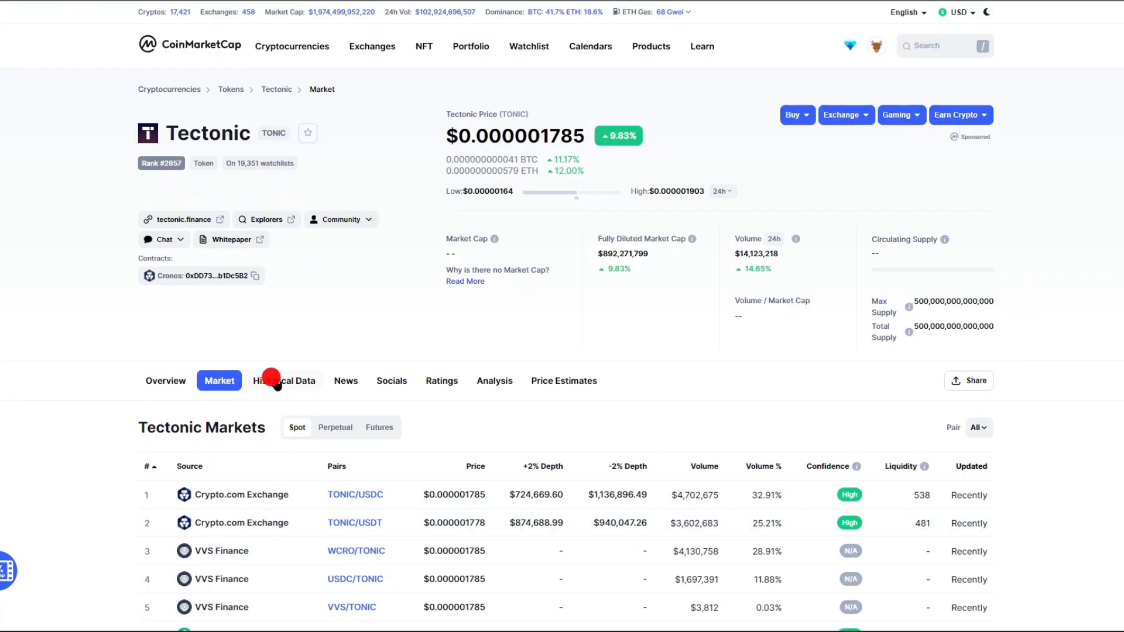
View Tectonic's daily open, high, low, close and volume history back to December 2021
{"action": "left_click", "coordinate": [284, 381]}
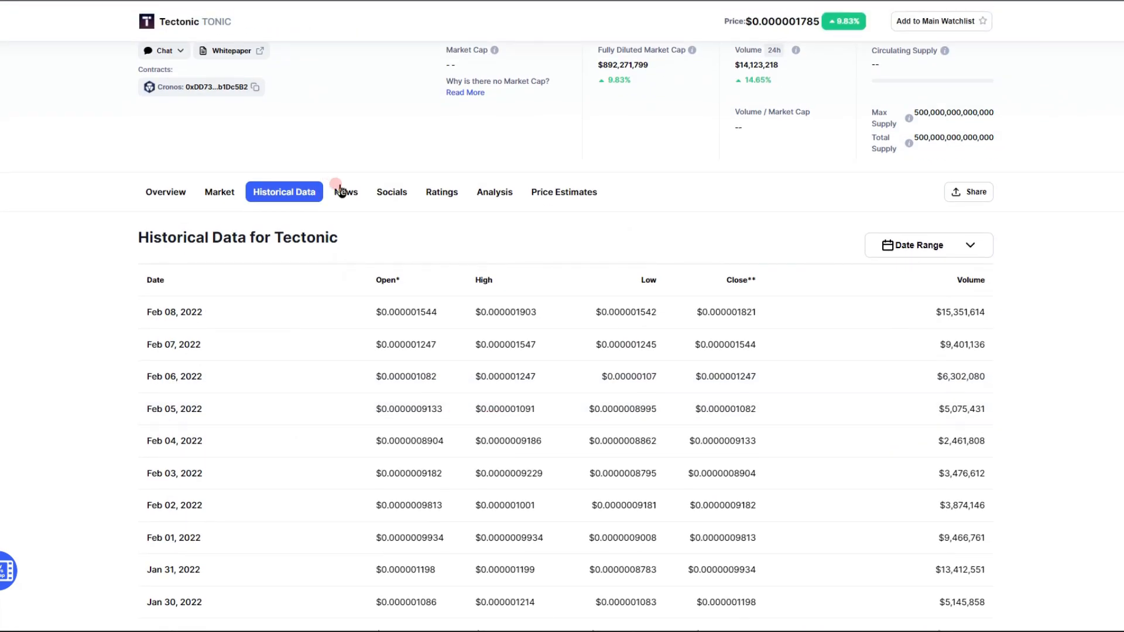
{"action": "scroll", "scroll_direction": "down", "scroll_amount": 3}
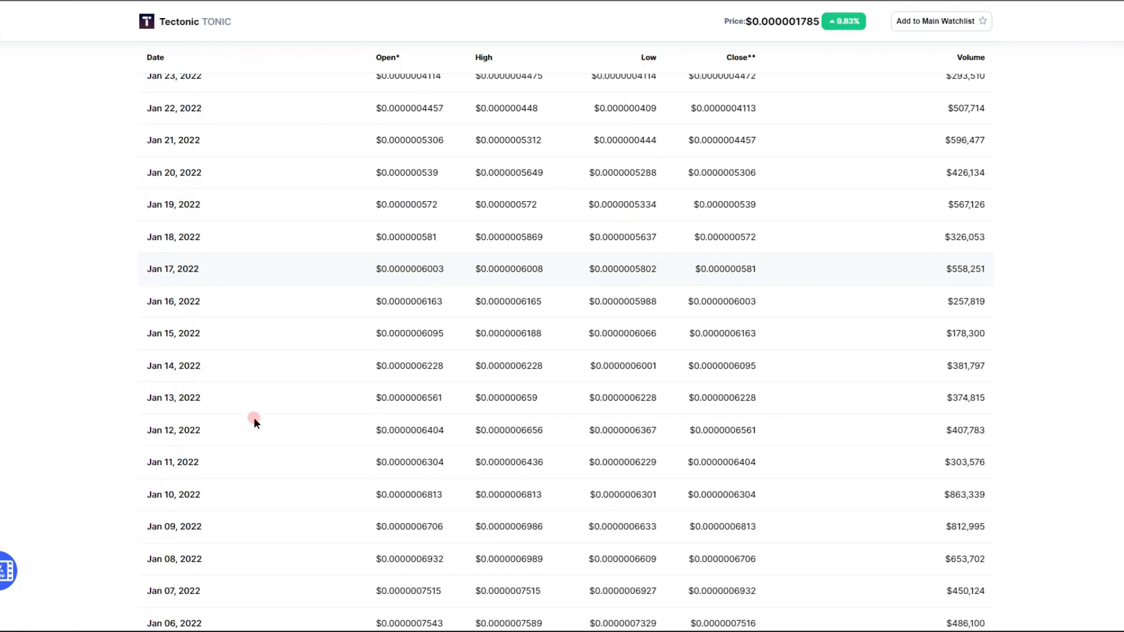
{"action": "scroll", "scroll_direction": "down", "scroll_amount": 3}
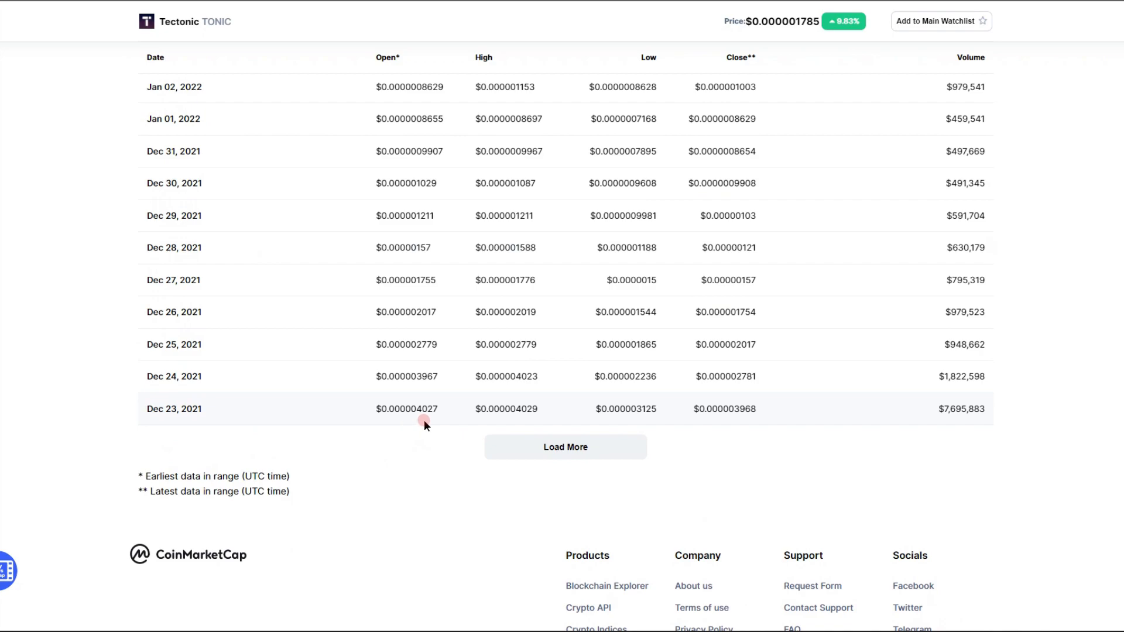
{"action": "scroll", "scroll_direction": "up", "scroll_amount": 3}
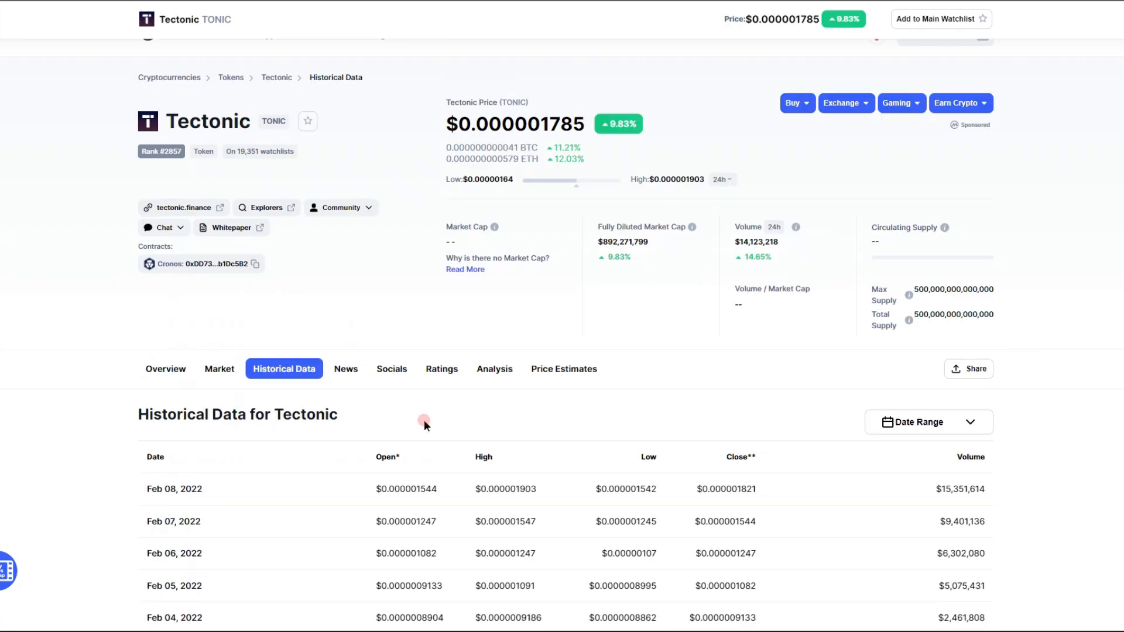
{"action": "scroll", "scroll_direction": "down", "scroll_amount": 3}
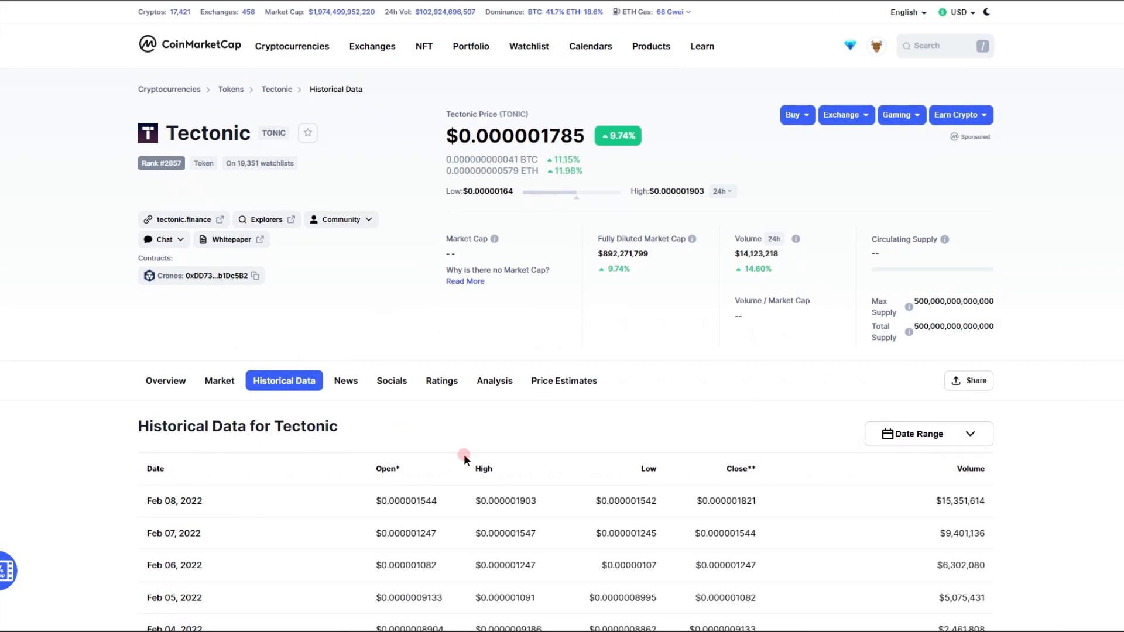
Visit Tectonic's News, Socials and Analysis tabs, then move on to Price Estimates
{"action": "left_click", "coordinate": [346, 382]}
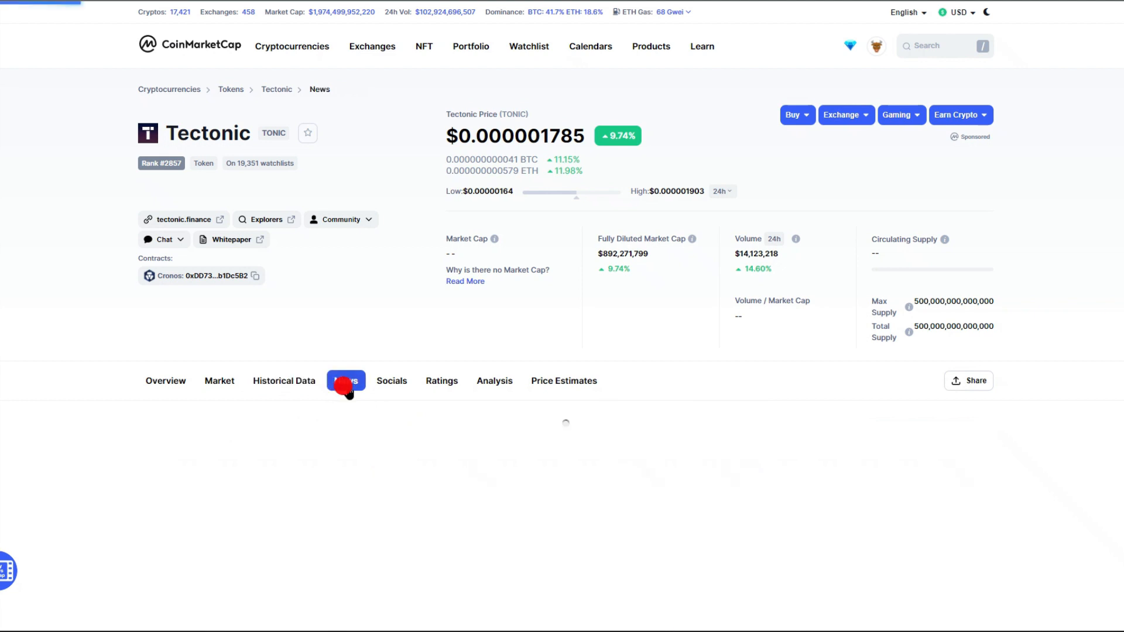
{"action": "left_click", "coordinate": [347, 382]}
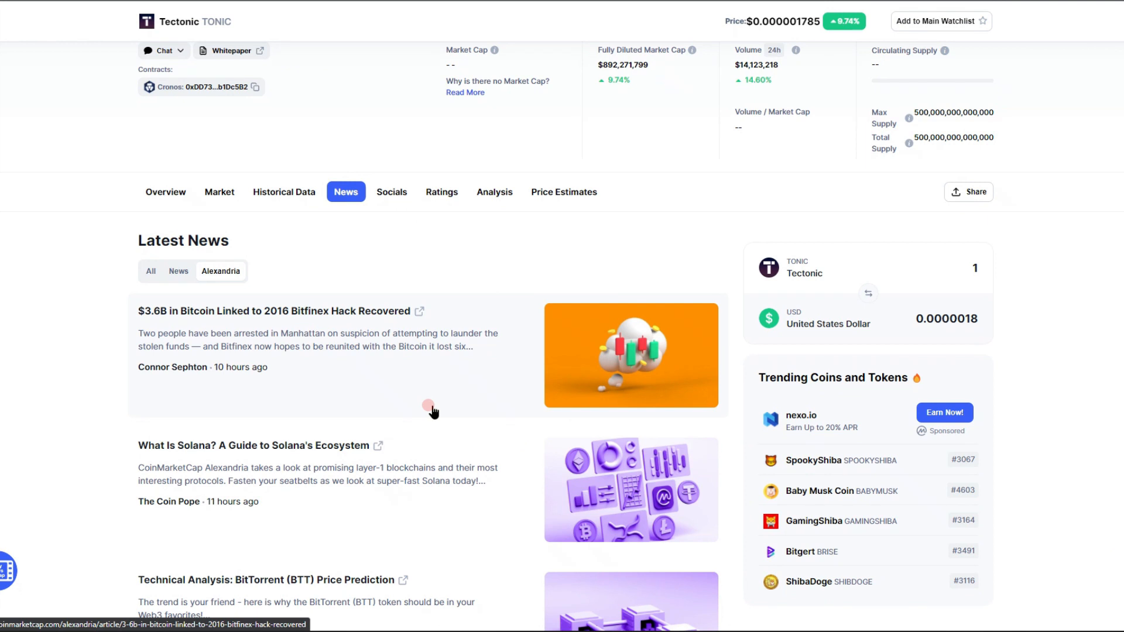
{"action": "mouse_move", "coordinate": [452, 396]}
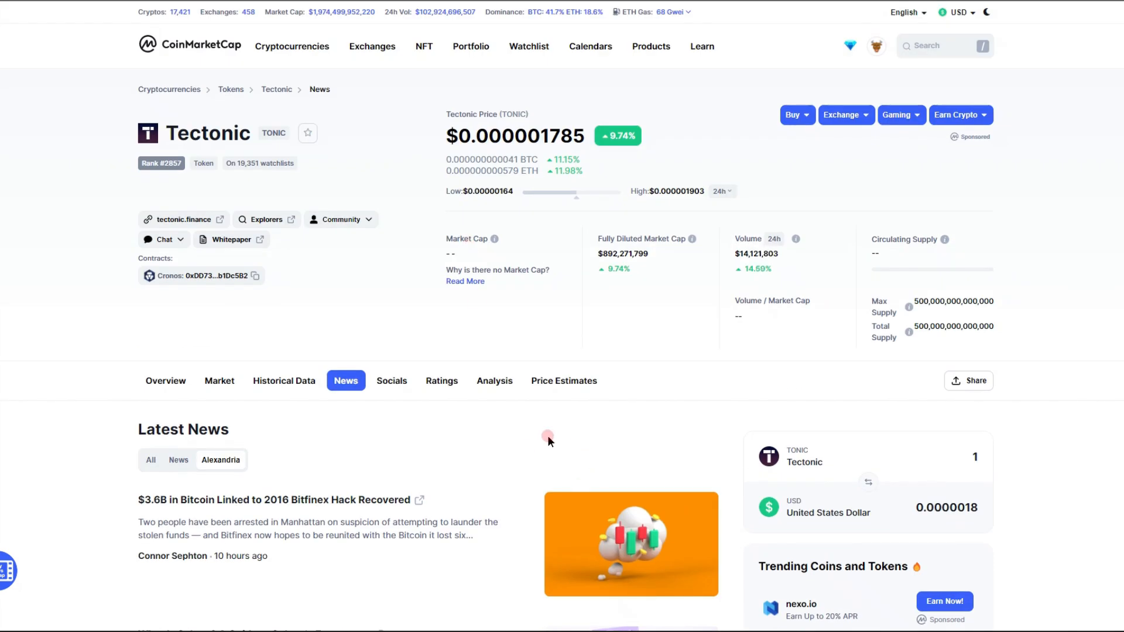
{"action": "left_click", "coordinate": [392, 382]}
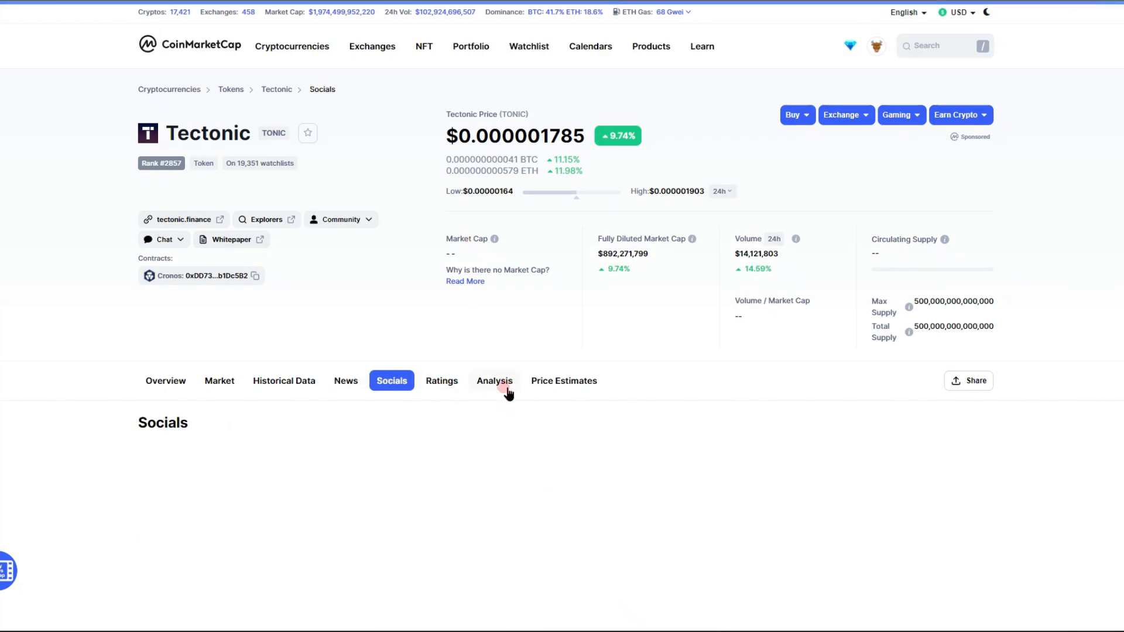
{"action": "left_click", "coordinate": [494, 382]}
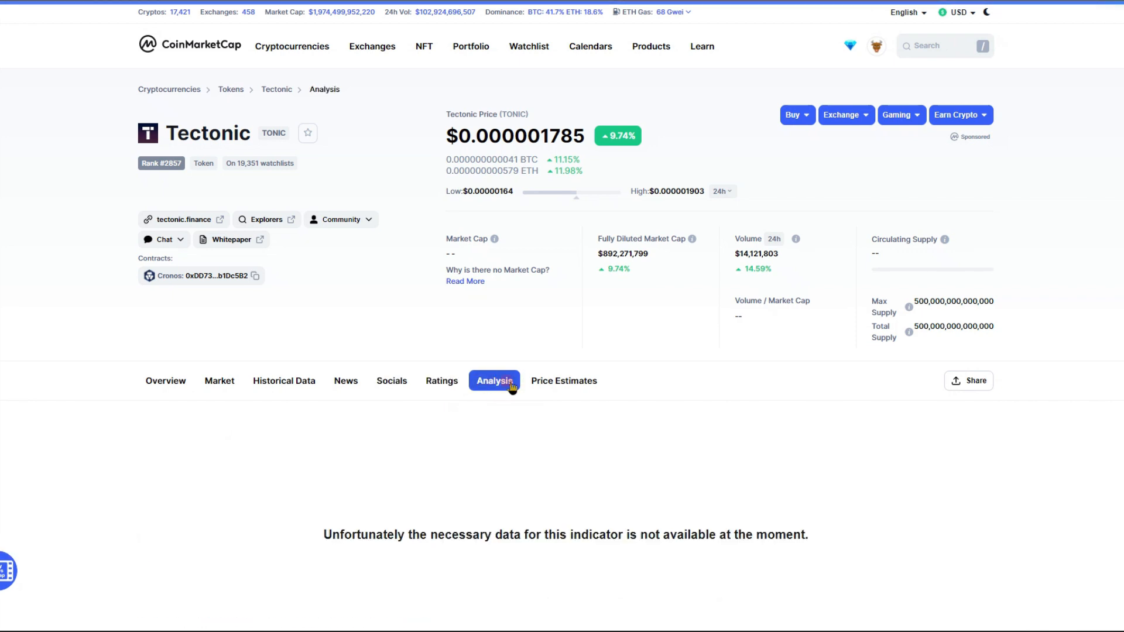
{"action": "left_click", "coordinate": [564, 286]}
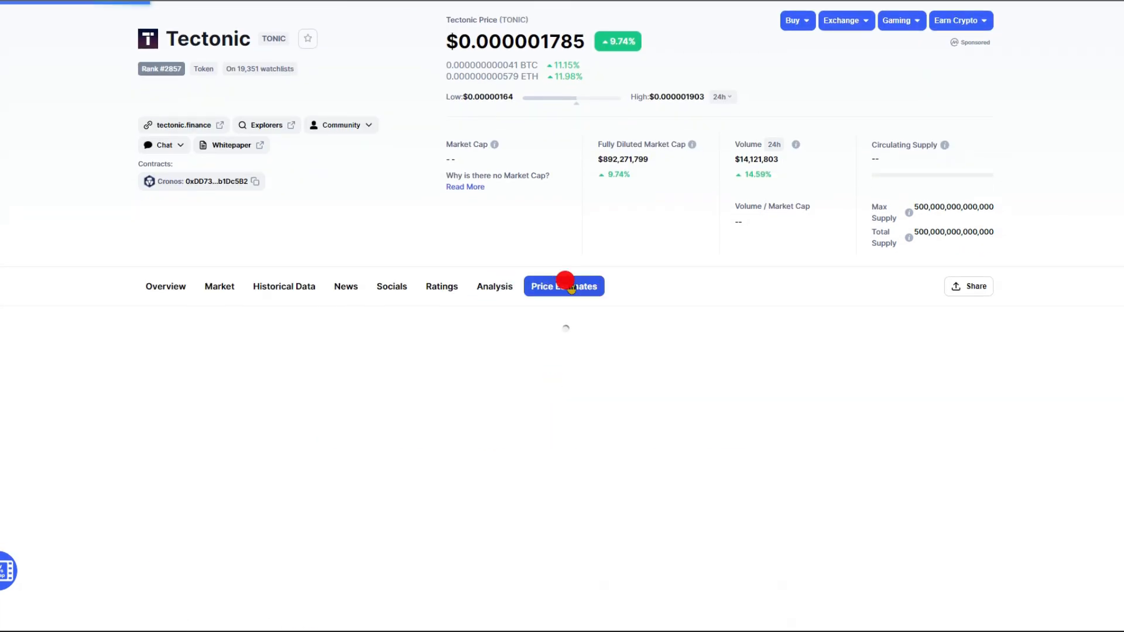
Load Tectonic's monthly median price estimates and overall statistics from 2,194 estimates
{"action": "left_click", "coordinate": [563, 285]}
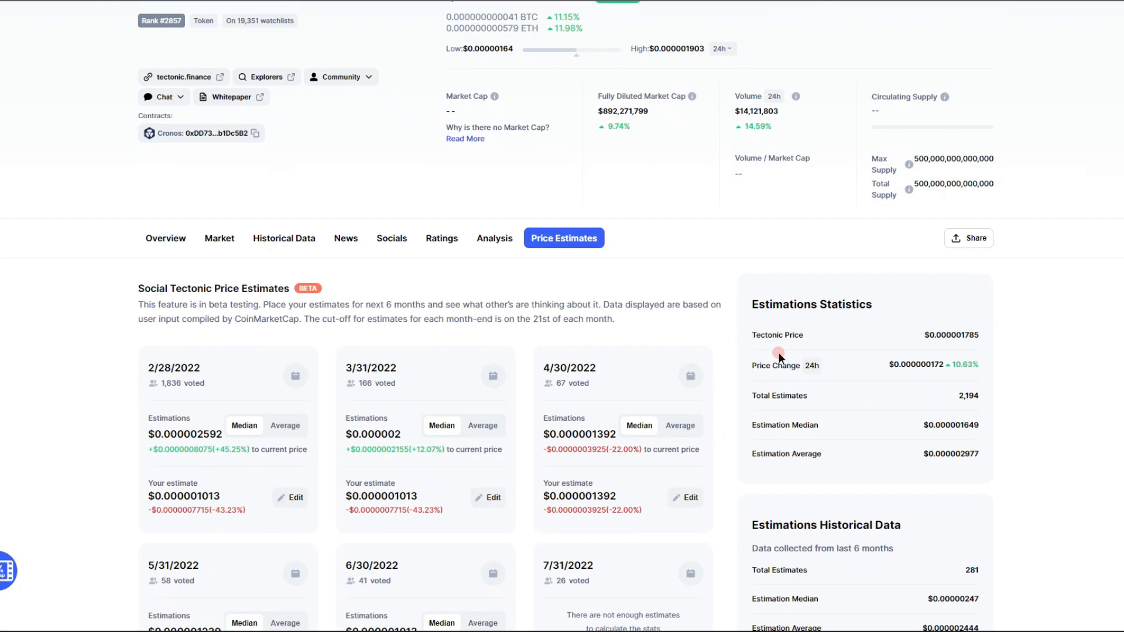
{"action": "scroll", "scroll_direction": "down", "scroll_amount": 3}
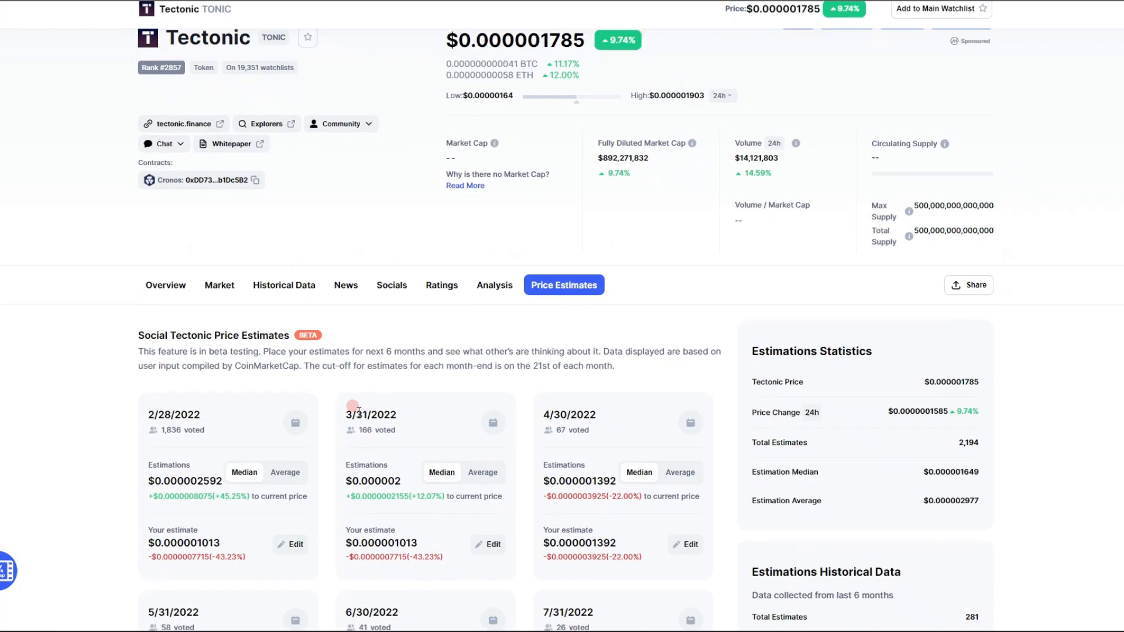
{"action": "scroll", "scroll_direction": "down", "scroll_amount": 3}
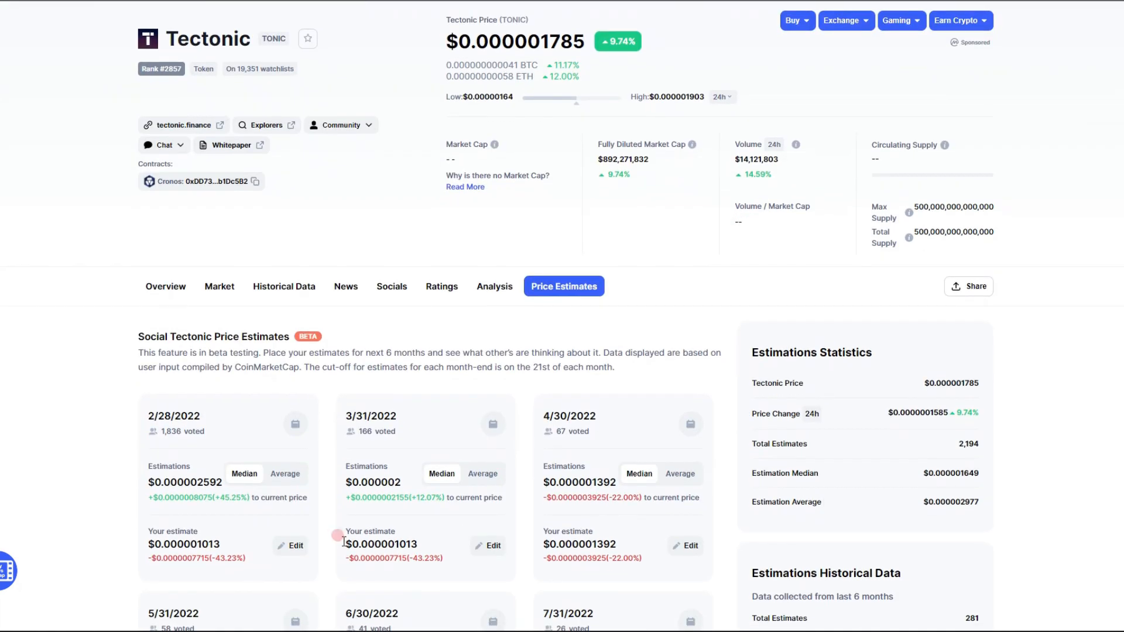
{"action": "mouse_move", "coordinate": [120, 439]}
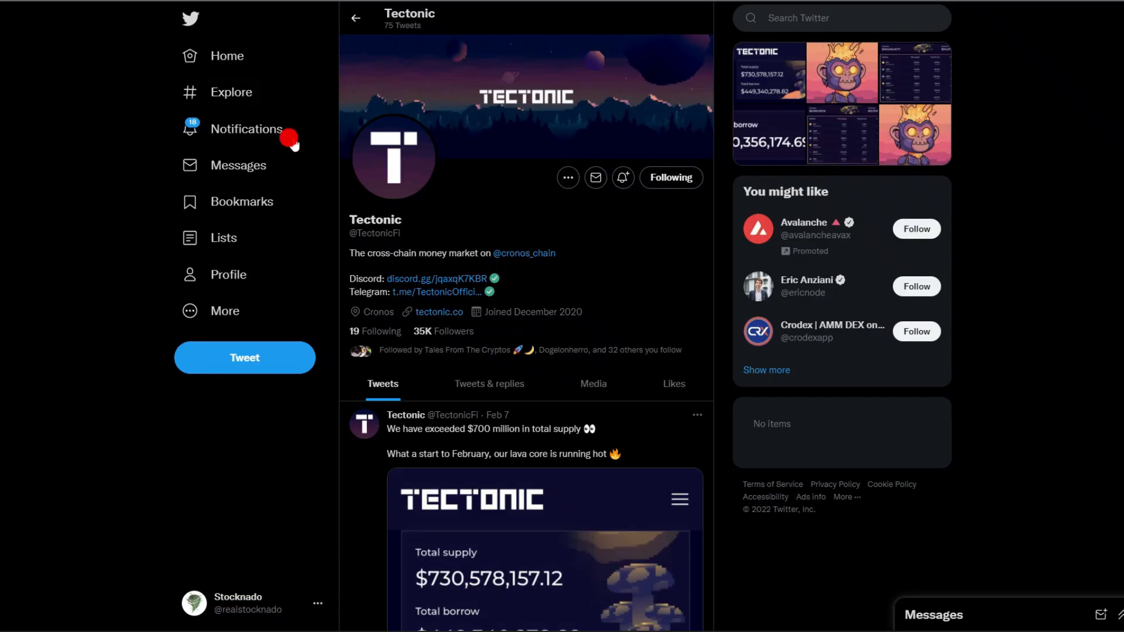
{"action": "scroll", "scroll_direction": "down", "scroll_amount": 3}
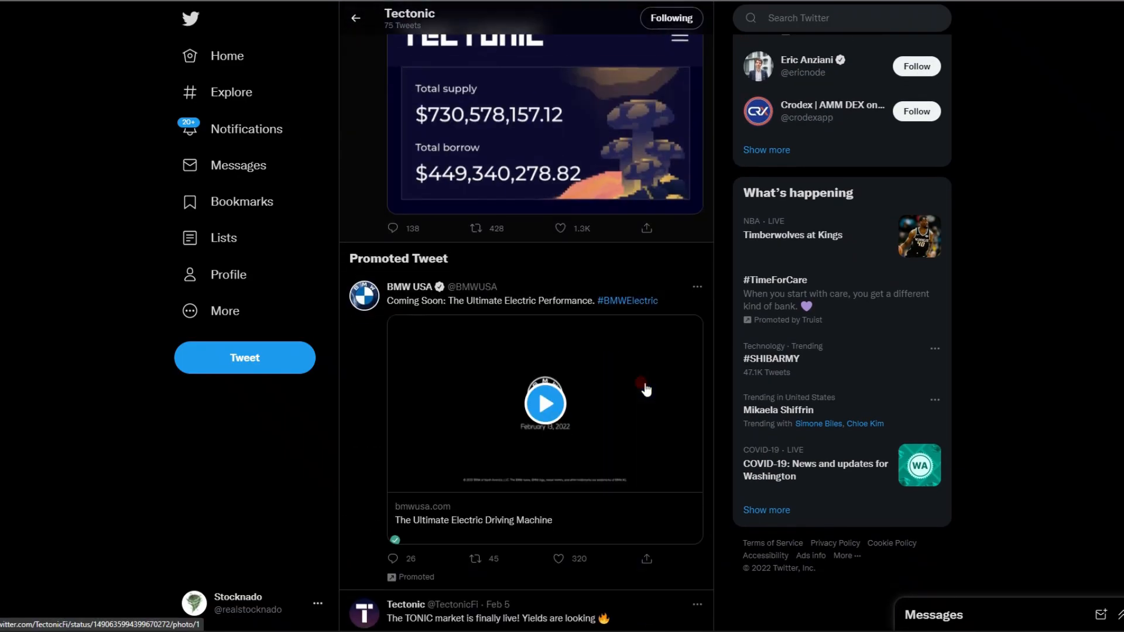
{"action": "scroll", "scroll_direction": "up", "scroll_amount": 3}
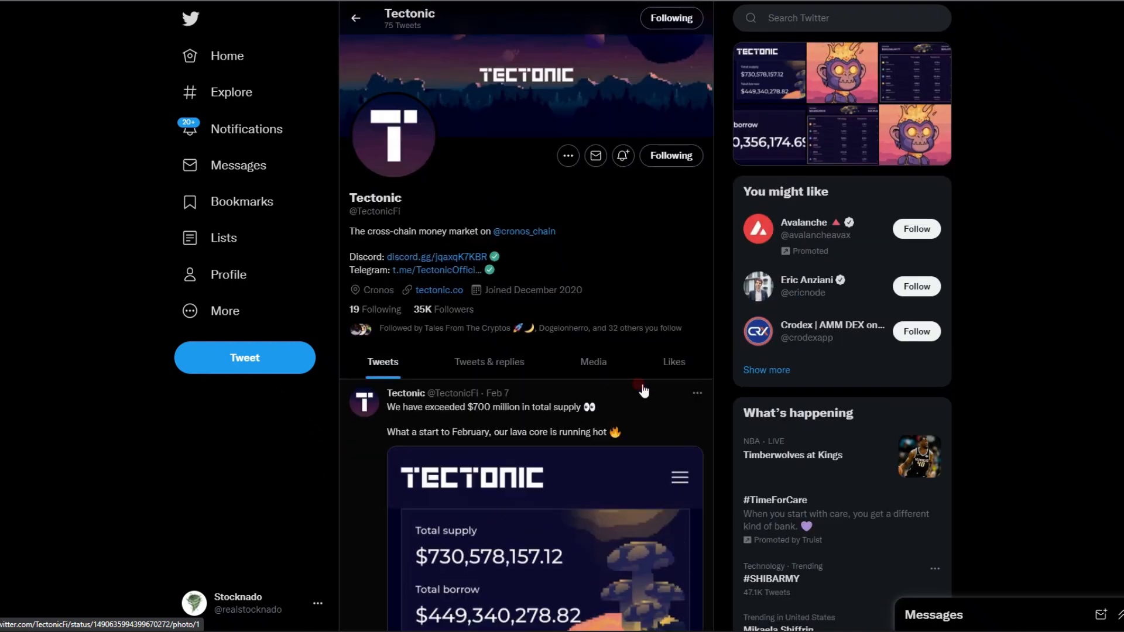
{"action": "scroll", "scroll_direction": "down", "scroll_amount": 3}
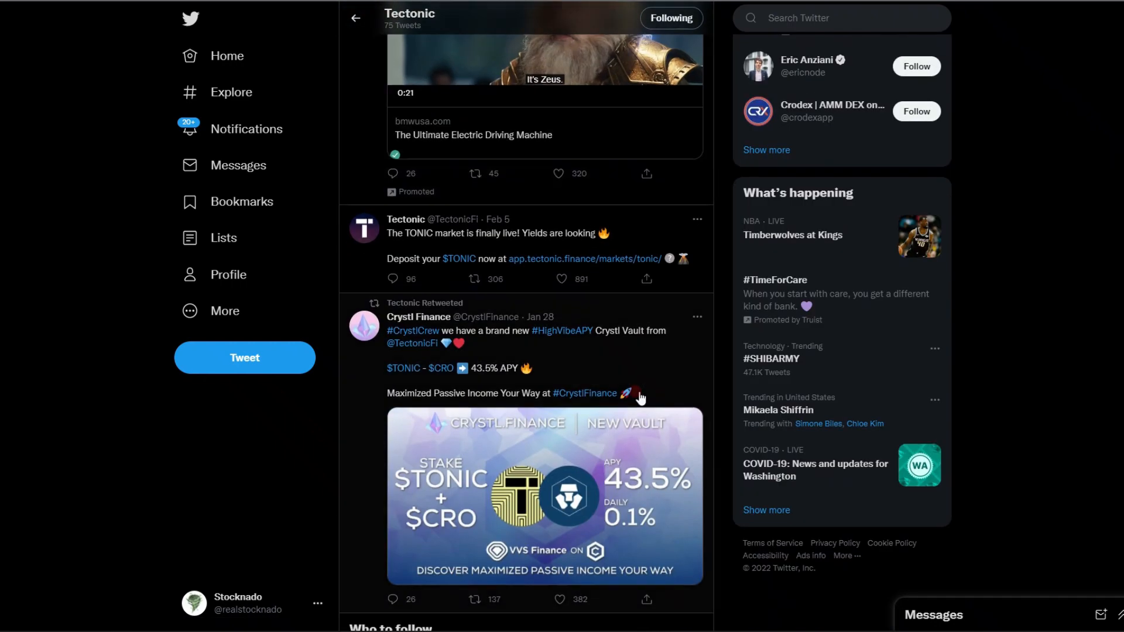
{"action": "scroll", "scroll_direction": "down", "scroll_amount": 3}
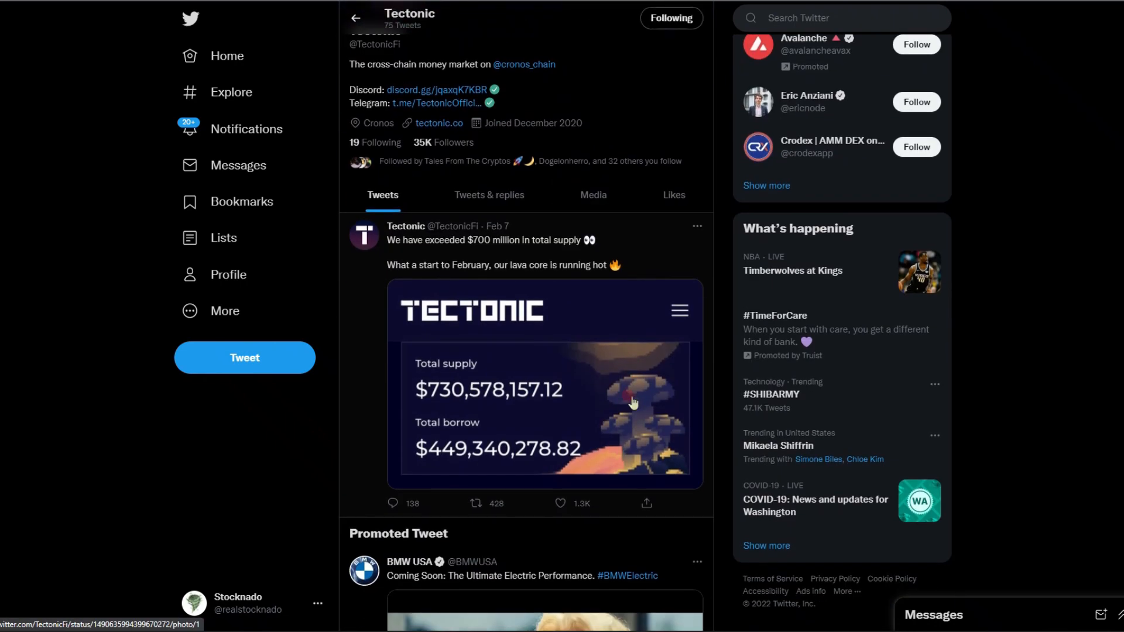
{"action": "scroll", "scroll_direction": "down", "scroll_amount": 3}
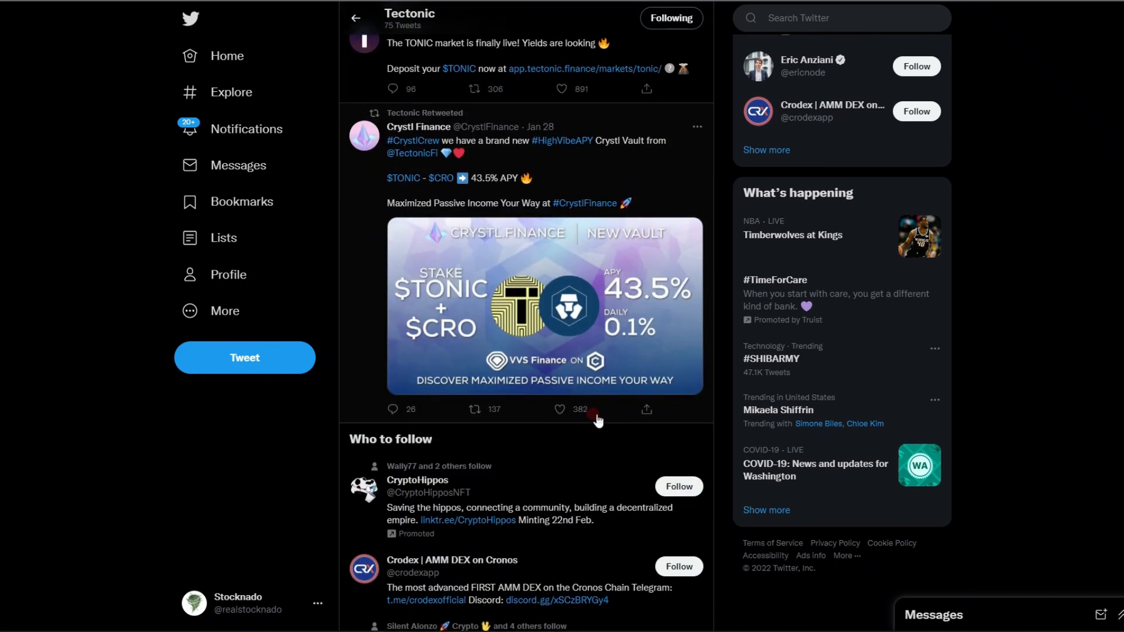
{"action": "scroll", "scroll_direction": "down", "scroll_amount": 3}
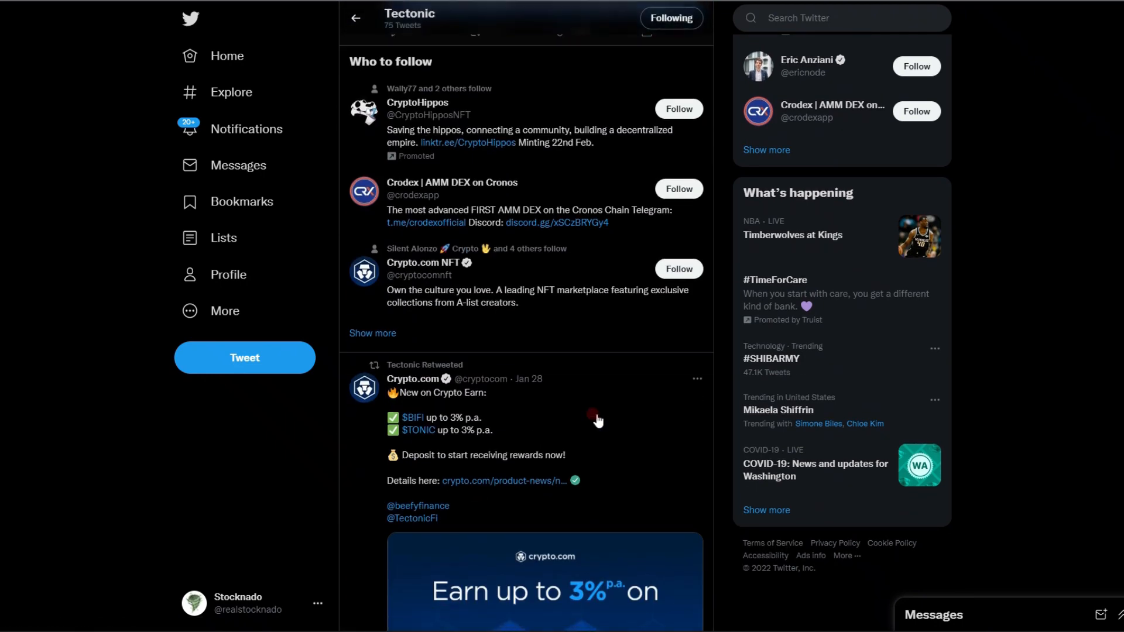
{"action": "scroll", "scroll_direction": "down", "scroll_amount": 3}
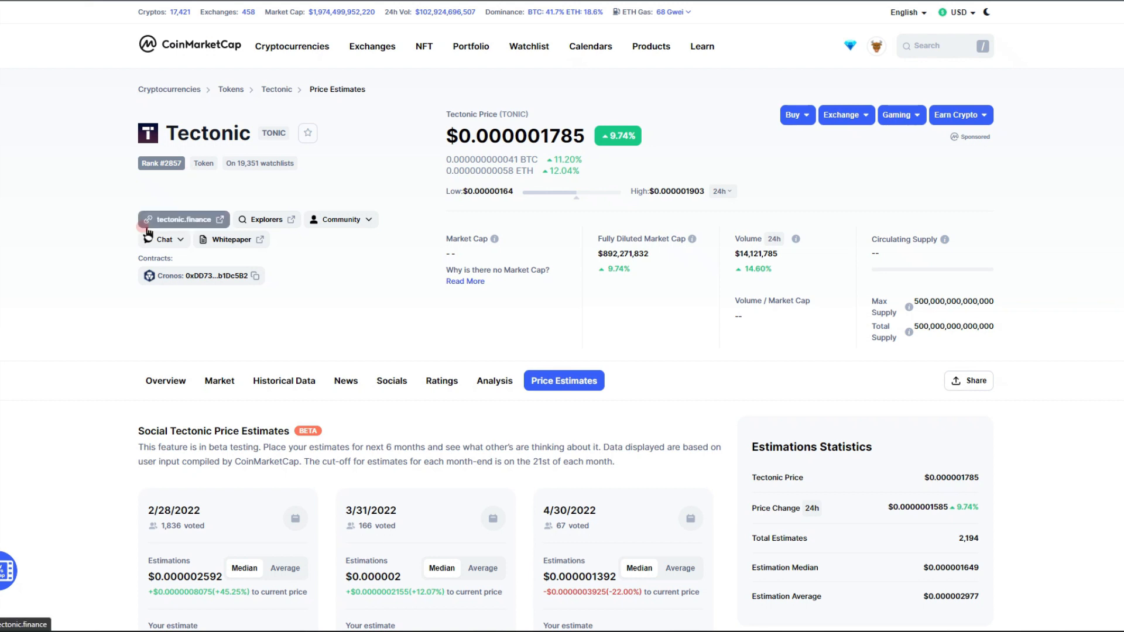
{"action": "mouse_move", "coordinate": [163, 62]}
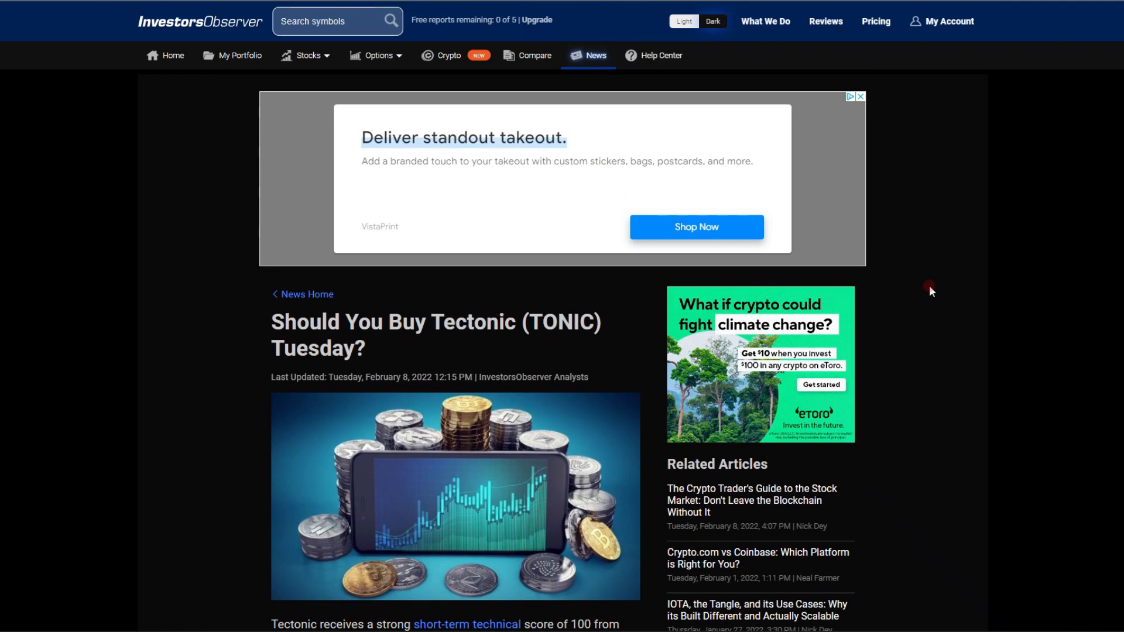
Read the InvestorsObserver Tectonic article down to its 100 short-term technical rank box
{"action": "scroll", "scroll_direction": "down", "scroll_amount": 3}
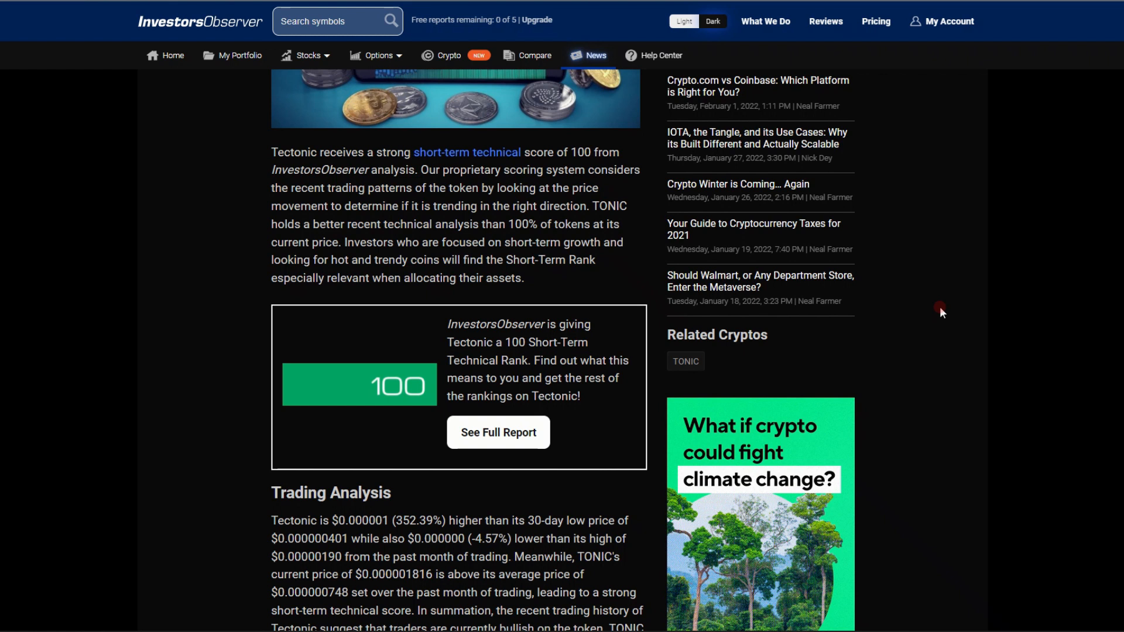
Read the article's Trading Analysis and Summary paragraphs on Tectonic
{"action": "scroll", "scroll_direction": "down", "scroll_amount": 3}
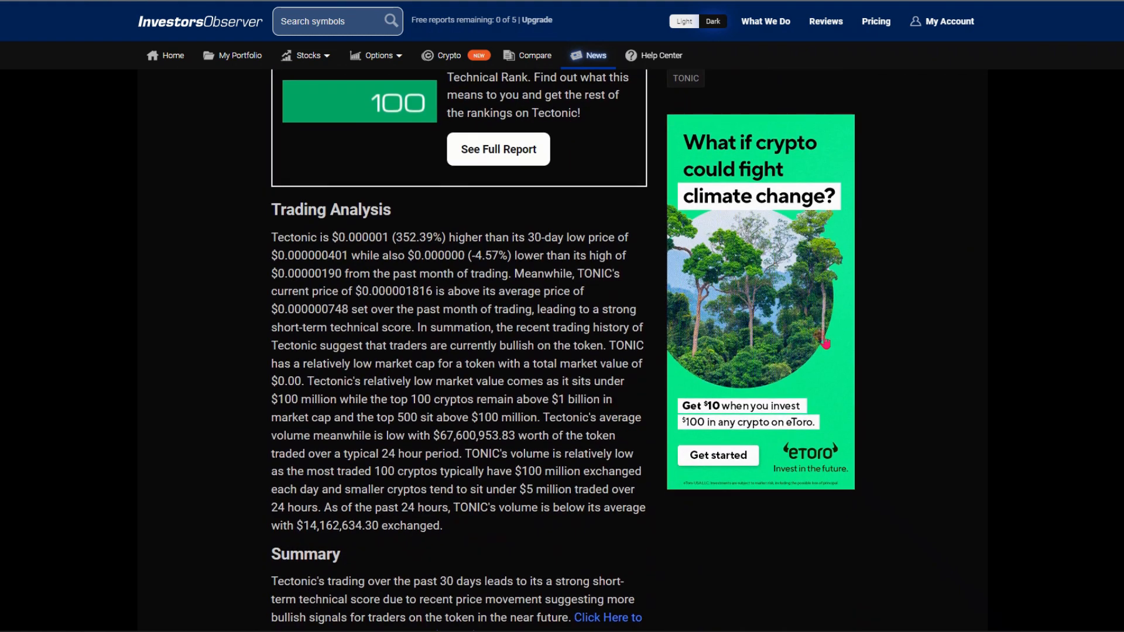
{"action": "scroll", "scroll_direction": "down", "scroll_amount": 3}
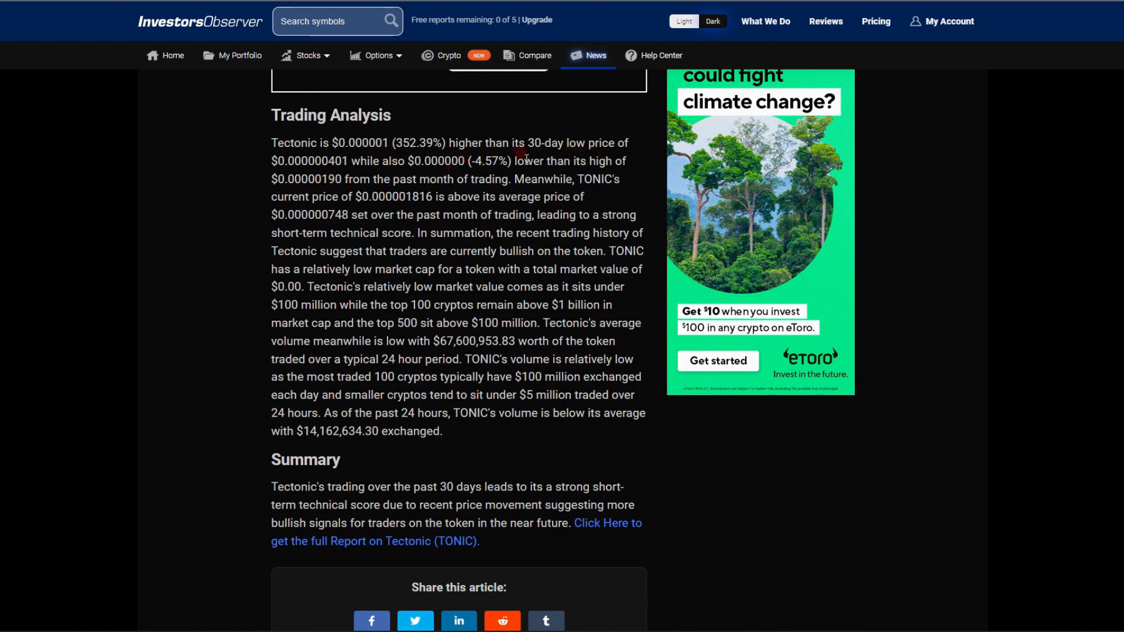
{"action": "mouse_move", "coordinate": [387, 174]}
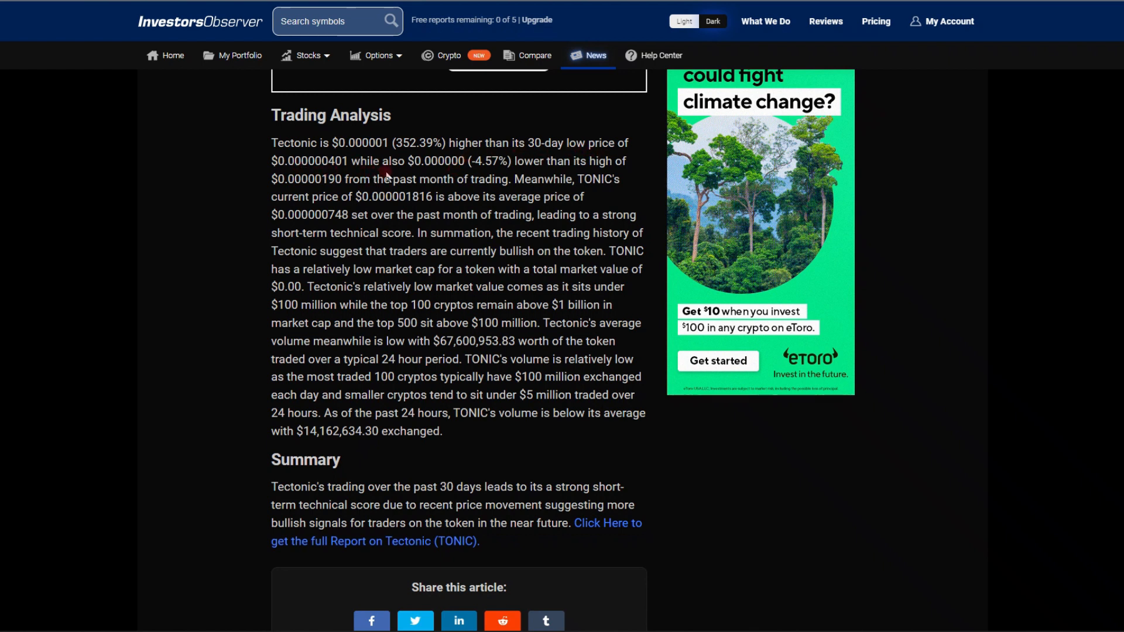
{"action": "mouse_move", "coordinate": [458, 173]}
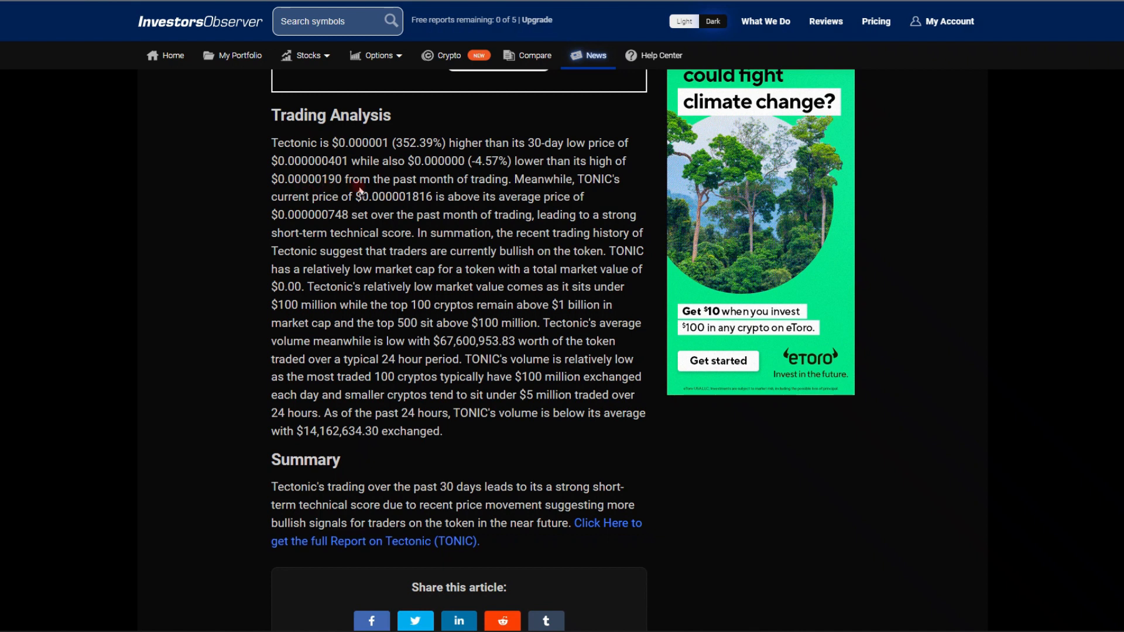
{"action": "mouse_move", "coordinate": [537, 190]}
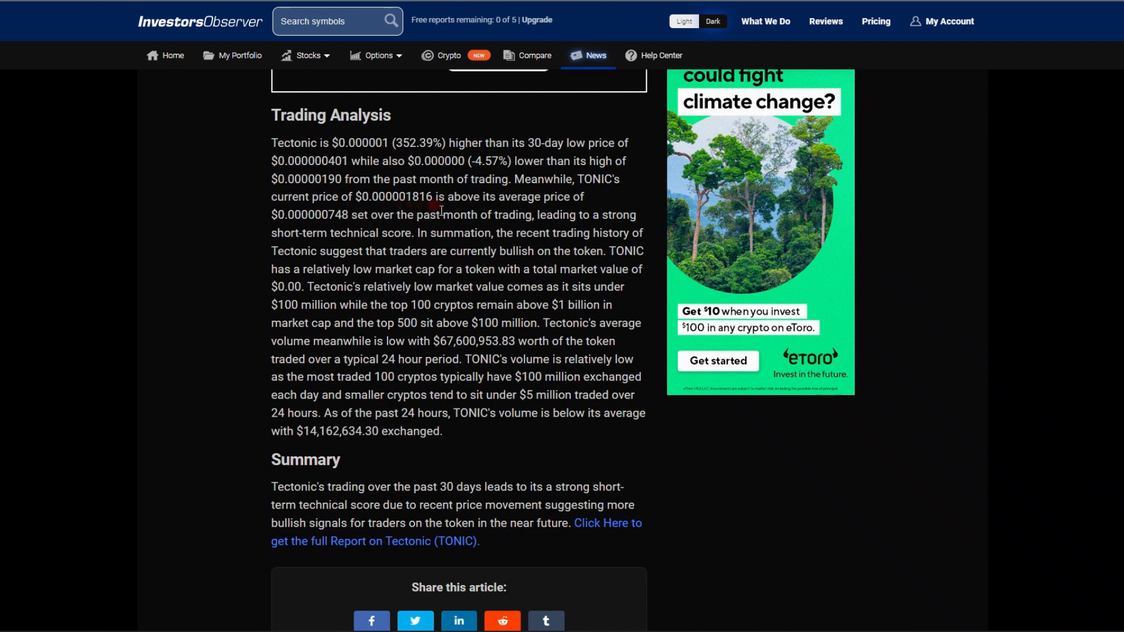
{"action": "mouse_move", "coordinate": [546, 216]}
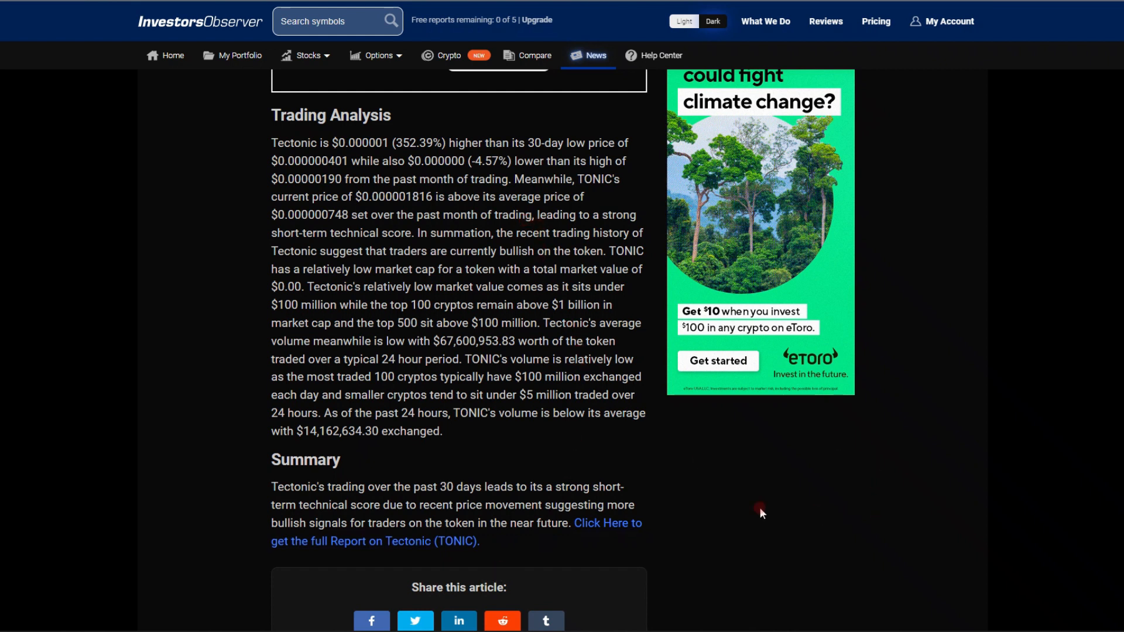
{"action": "scroll", "scroll_direction": "up", "scroll_amount": 3}
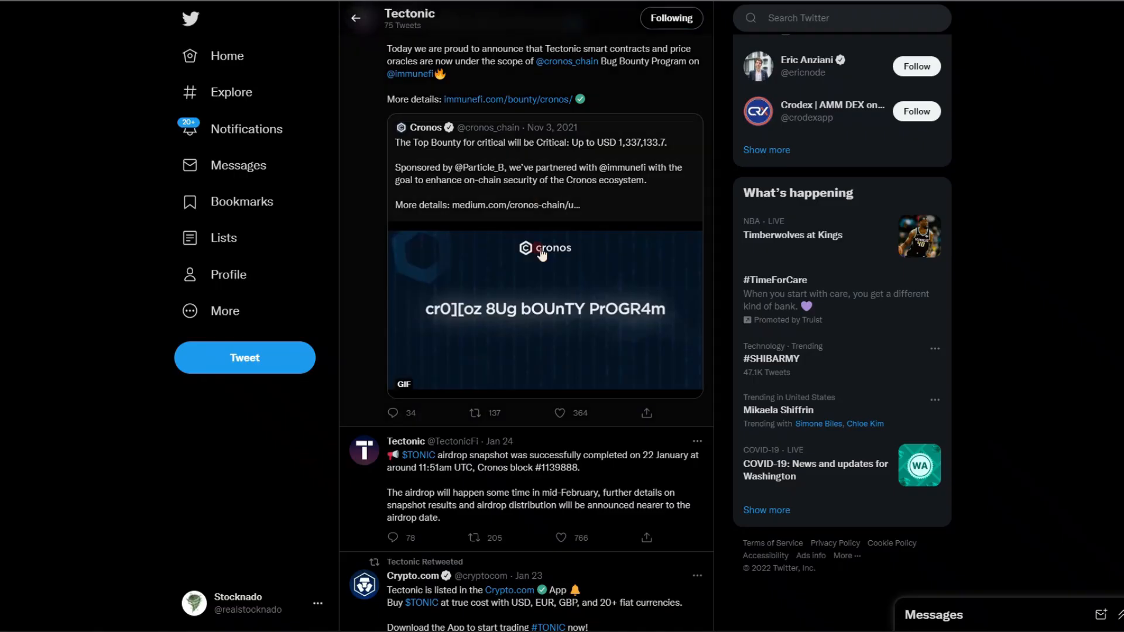
{"action": "scroll", "scroll_direction": "down", "scroll_amount": 3}
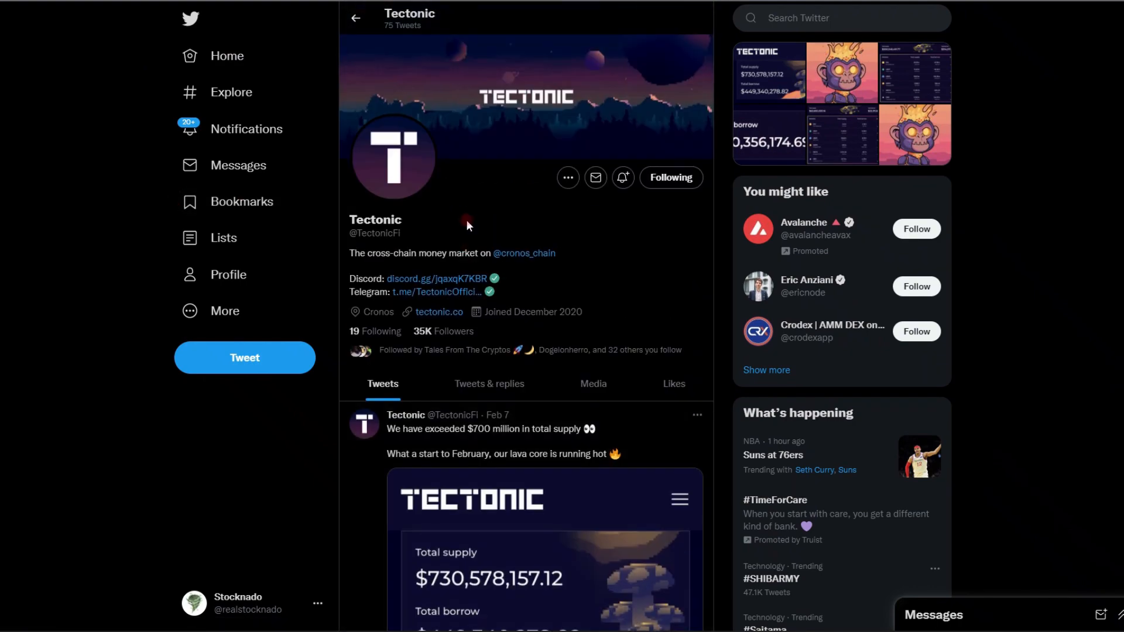
{"action": "mouse_move", "coordinate": [501, 362]}
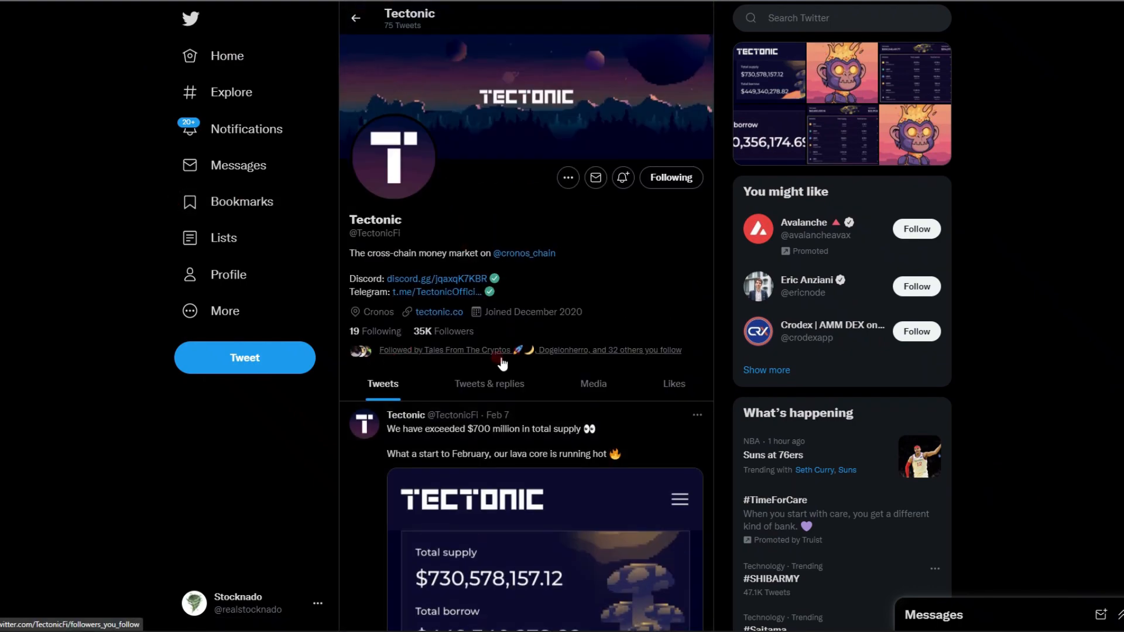